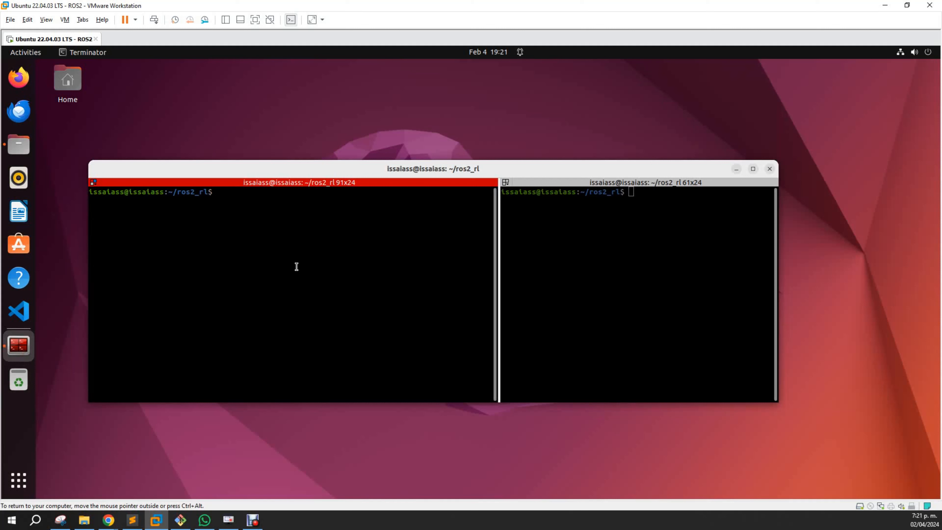
- Run 'ros2 launch simplebot_description display.launch.py' in the left pane to start Gazebo with the simplebot
{"action": "type", "text": "ros2 launch simplebot_description display.launch.py"}
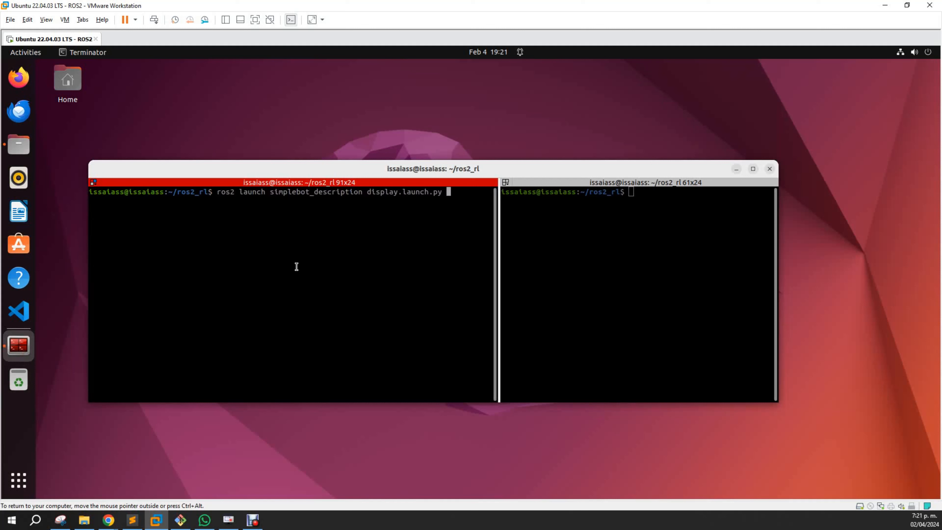
{"action": "mouse_move", "coordinate": [366, 193]}
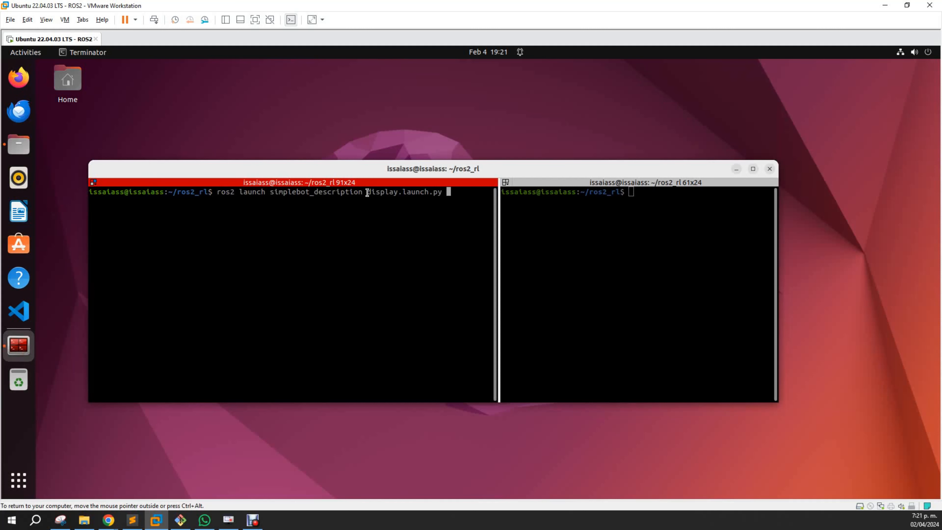
{"action": "double_click", "coordinate": [404, 192]}
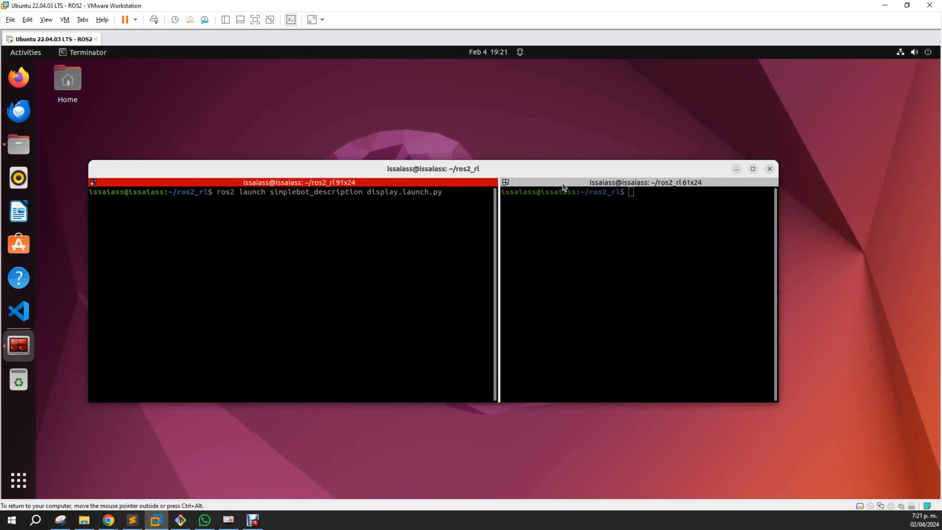
{"action": "key", "text": "Return"}
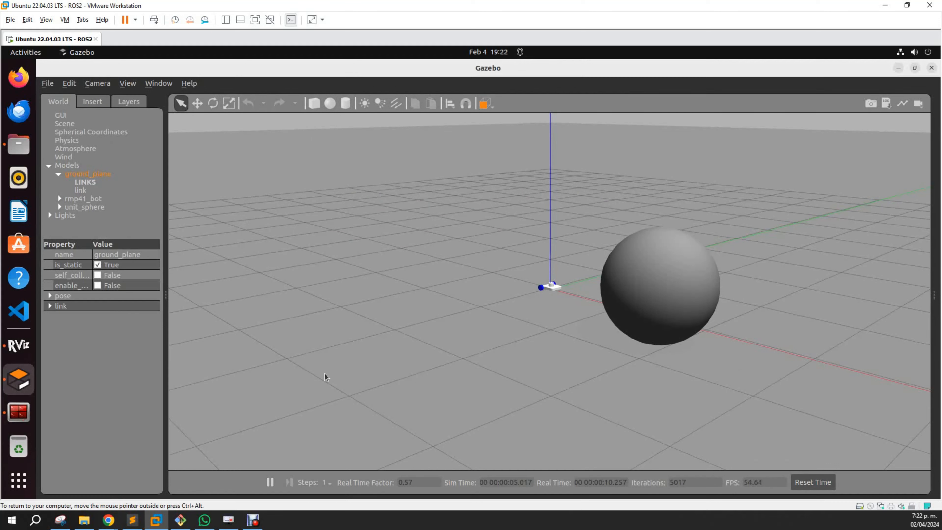
- Switch from the loaded Gazebo world to the RViz window via the dock
{"action": "left_click", "coordinate": [18, 345]}
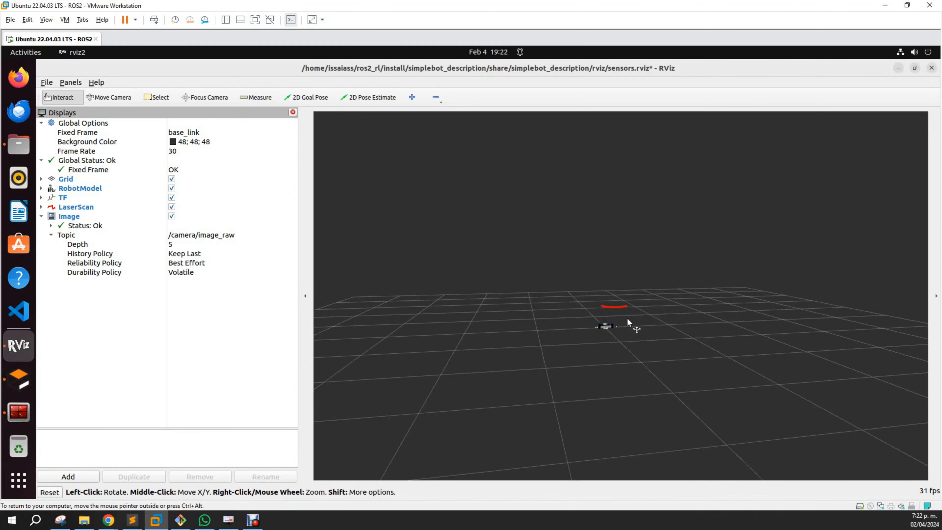
- Orbit the RViz 3D view to see the red lidar scan arc outlining the sphere
{"action": "left_click_drag", "start_coordinate": [627, 323], "coordinate": [778, 402]}
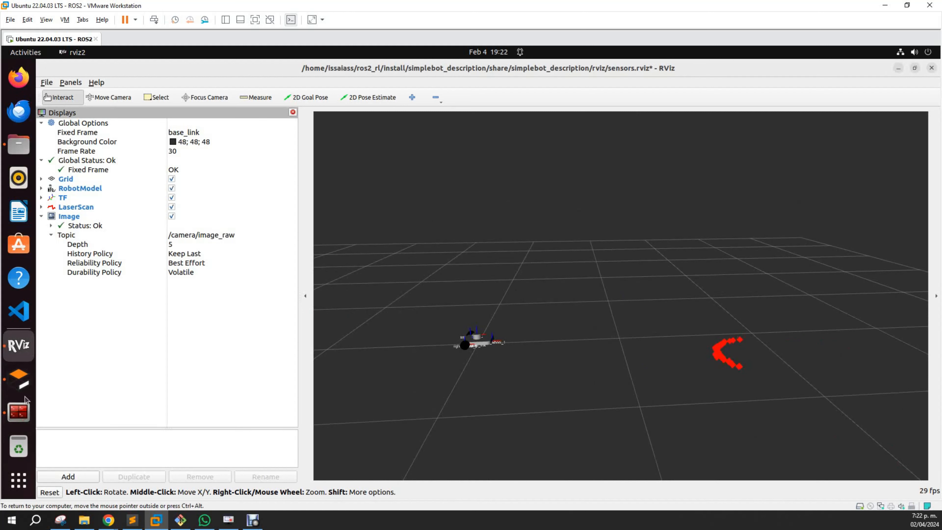
- Return focus to the Gazebo simulation showing the robot beside the sphere
{"action": "left_click", "coordinate": [18, 379]}
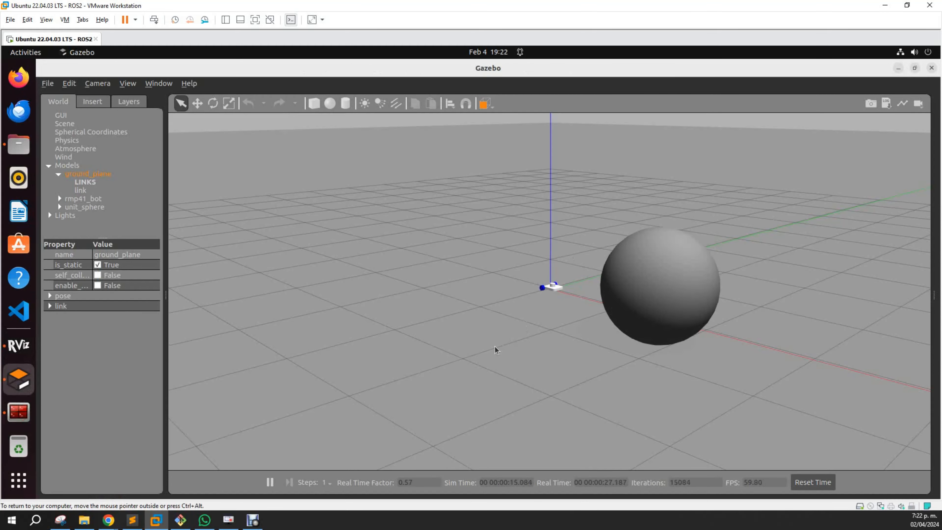
{"action": "mouse_move", "coordinate": [109, 401]}
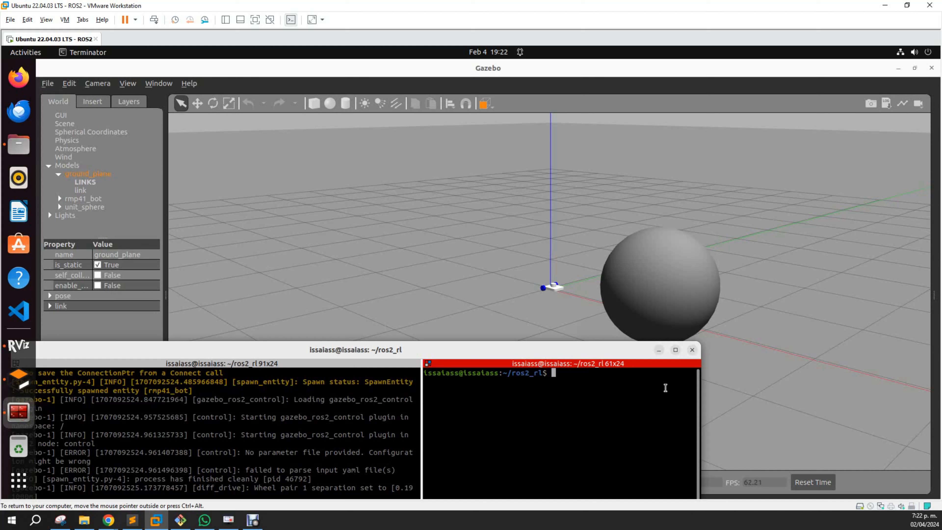
- Run 'ros2 run teleop_twist_keyboard teleop_twist_keyboard' in the right pane to drive the robot
{"action": "type", "text": "ros2 run teleop_twist_keyboard teleop_twist_keyboard"}
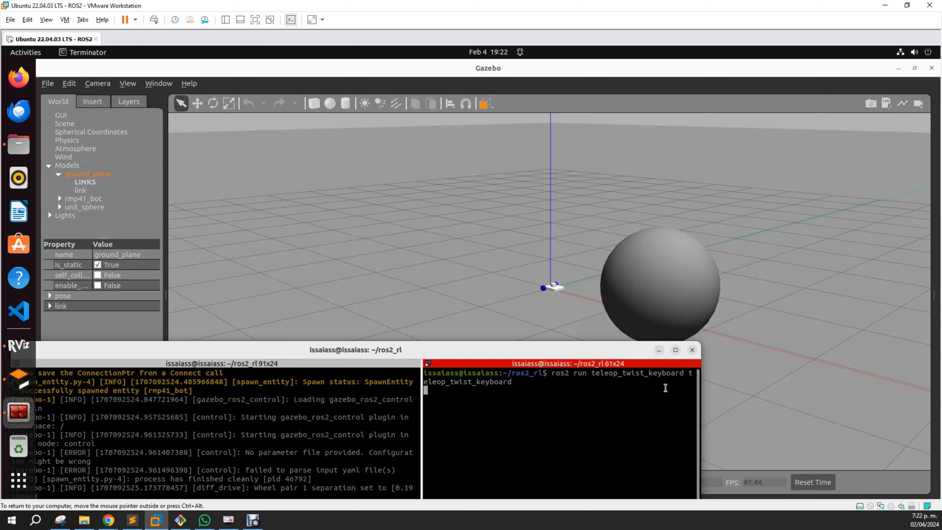
{"action": "key", "text": "Return"}
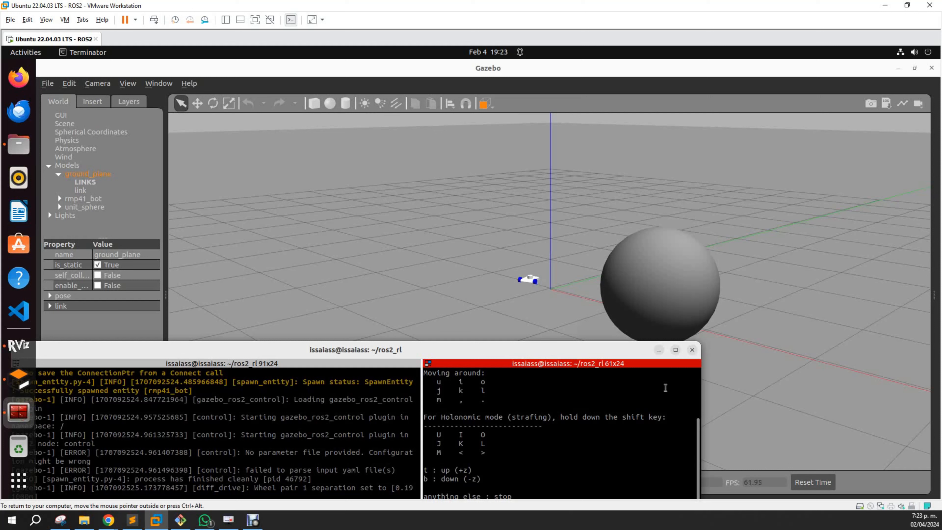
{"action": "mouse_move", "coordinate": [372, 359]}
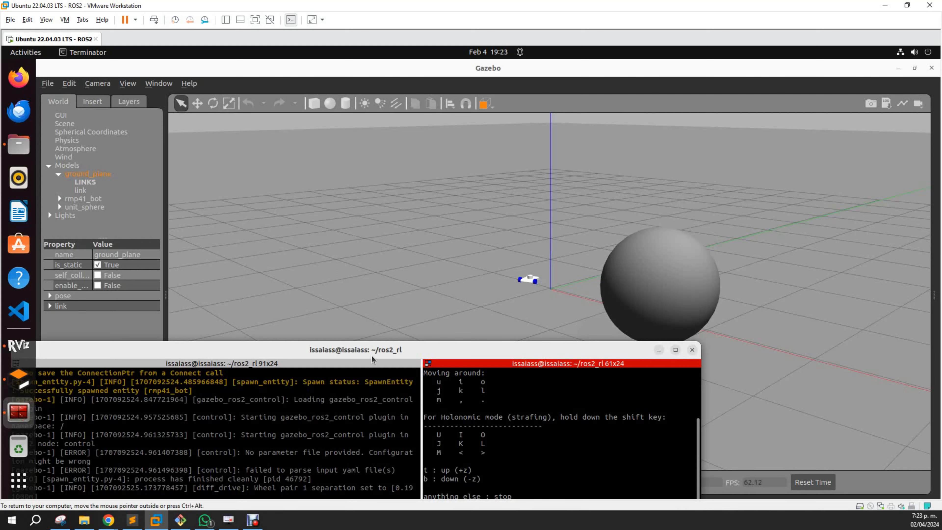
- Drag the Terminator window higher so the teleop key guide and /cmd_vel logs are readable
{"action": "left_click_drag", "start_coordinate": [355, 349], "coordinate": [431, 230]}
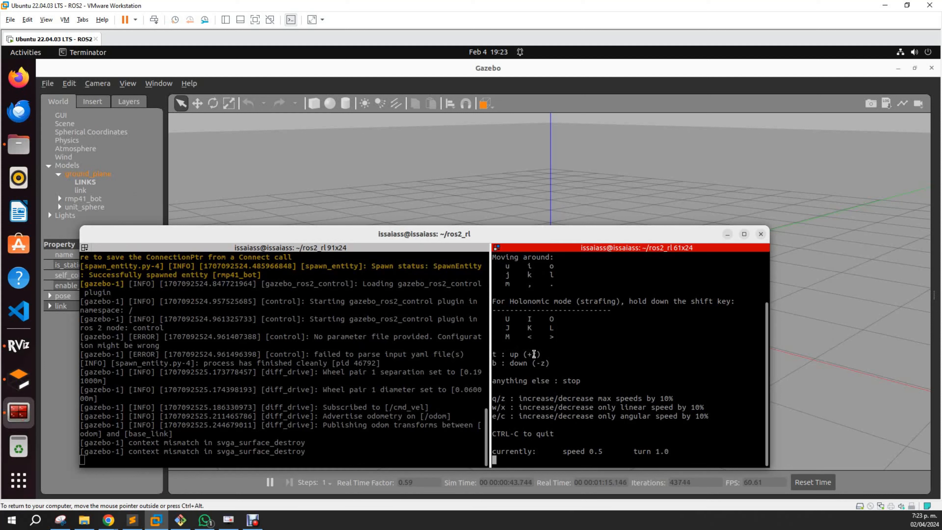
{"action": "mouse_move", "coordinate": [488, 356]}
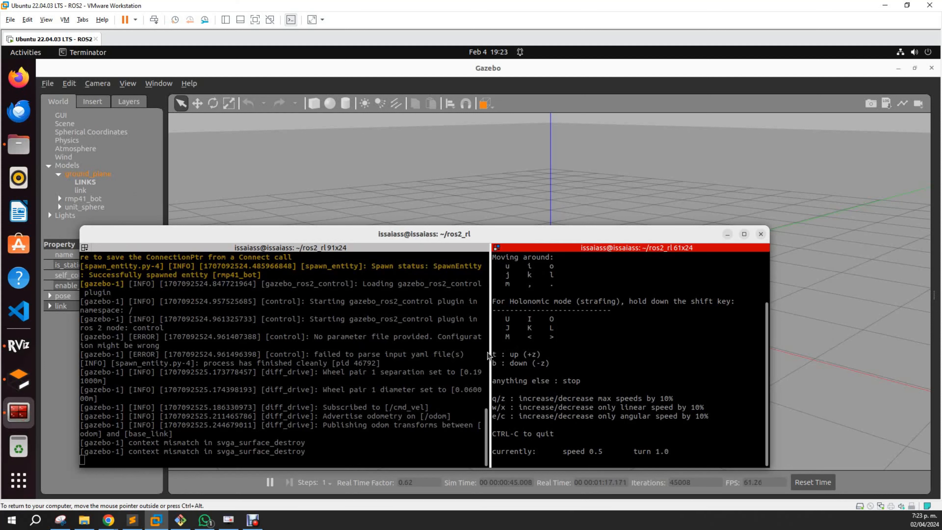